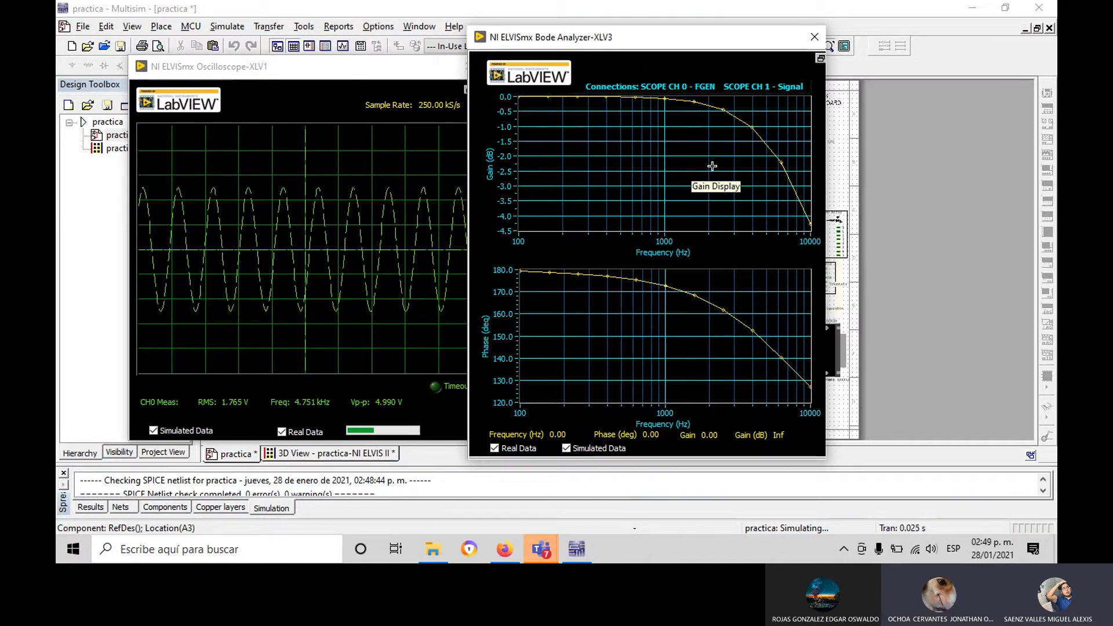
- Move the ELVISmx Oscilloscope window left so the Bode Analyzer's ~20 dB gain plot stays visible beside it
{"action": "left_click", "coordinate": [814, 36]}
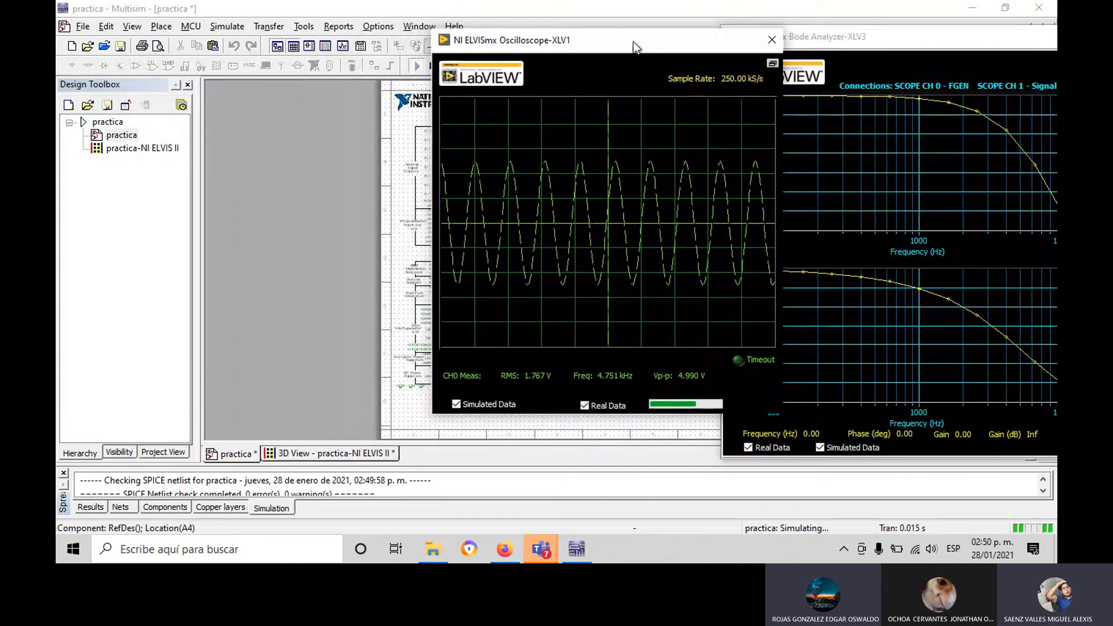
{"action": "left_click_drag", "start_coordinate": [632, 41], "coordinate": [421, 50]}
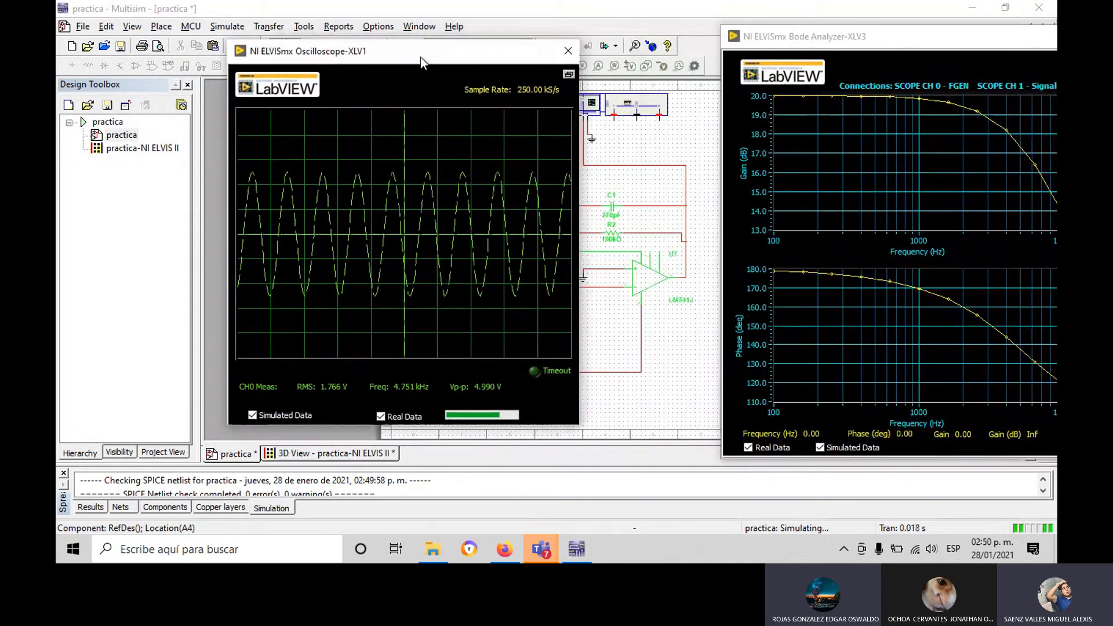